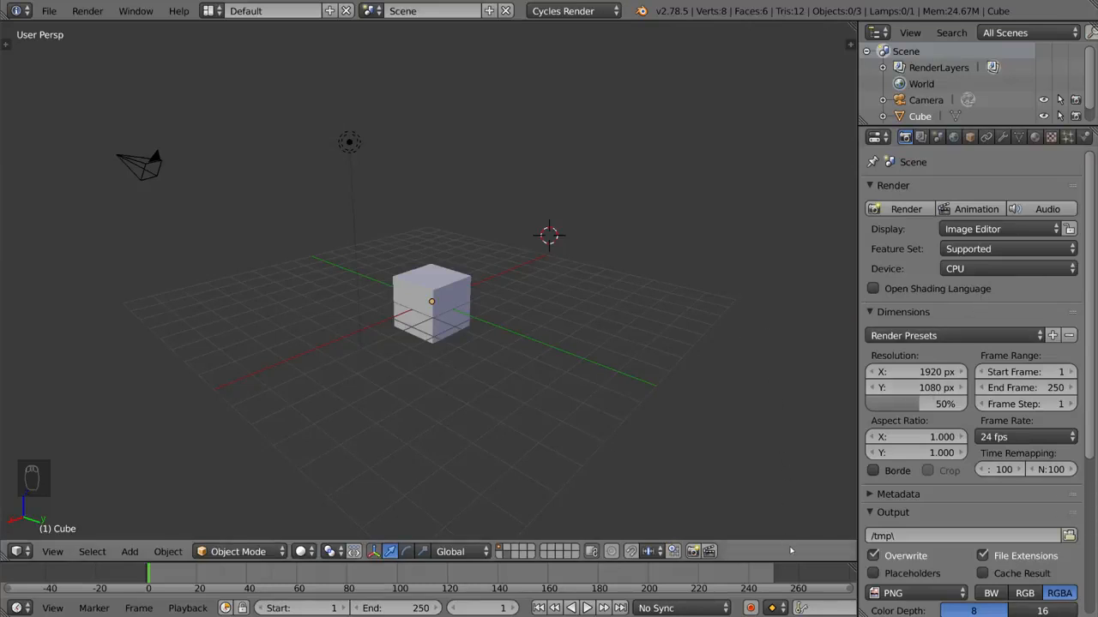
mouse_move(717, 400)
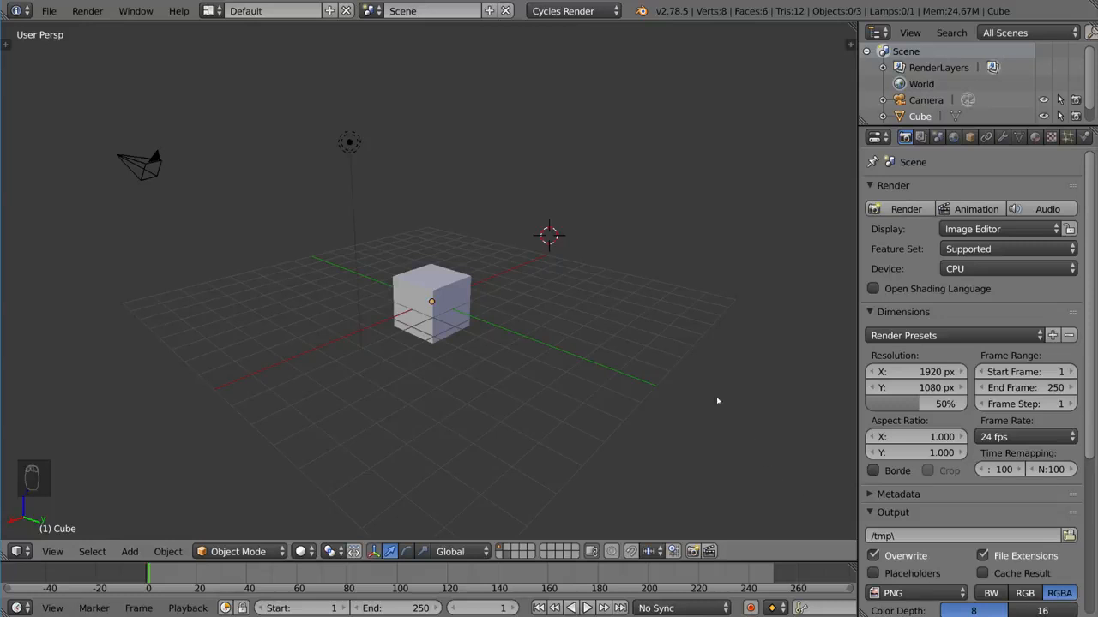
mouse_move(542, 228)
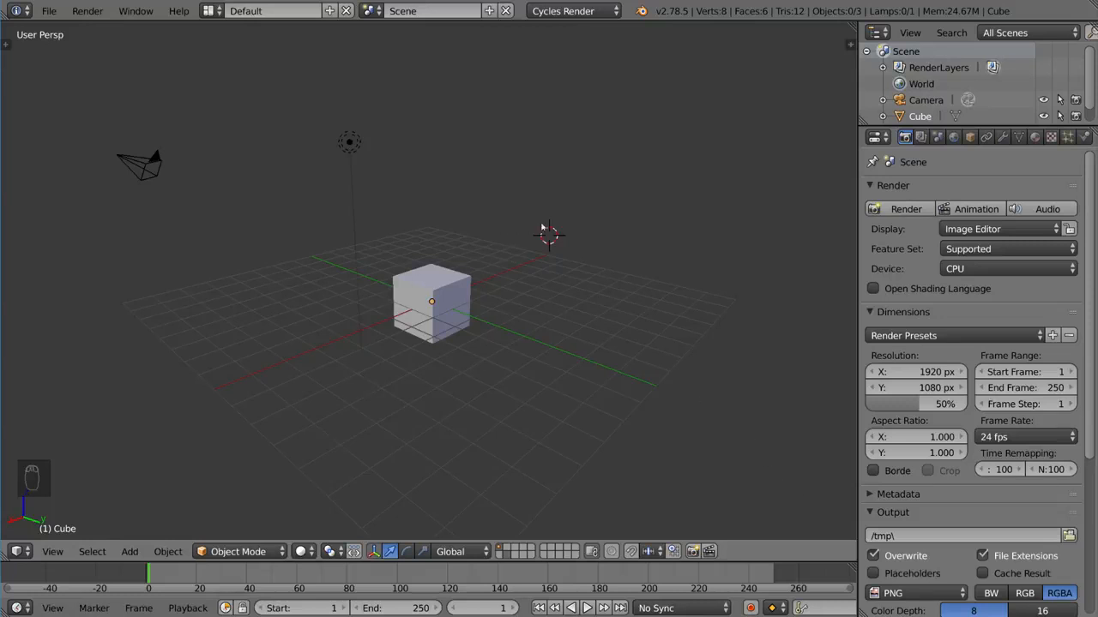
mouse_move(476, 311)
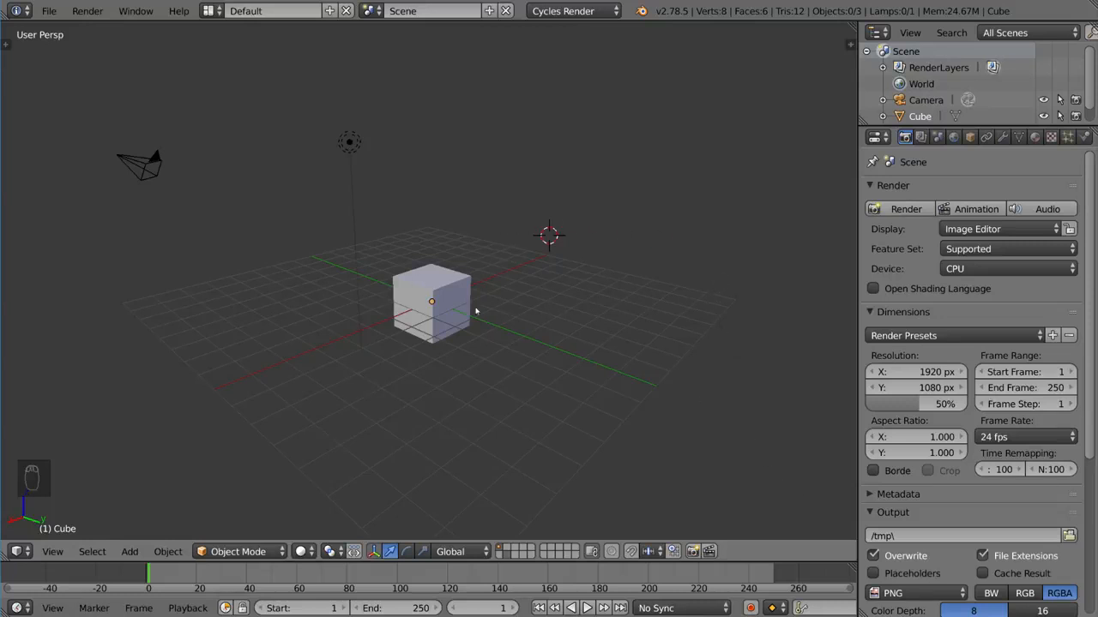
Step: Select the cube and open the Add Modifier list in the Modifiers tab
click(431, 300)
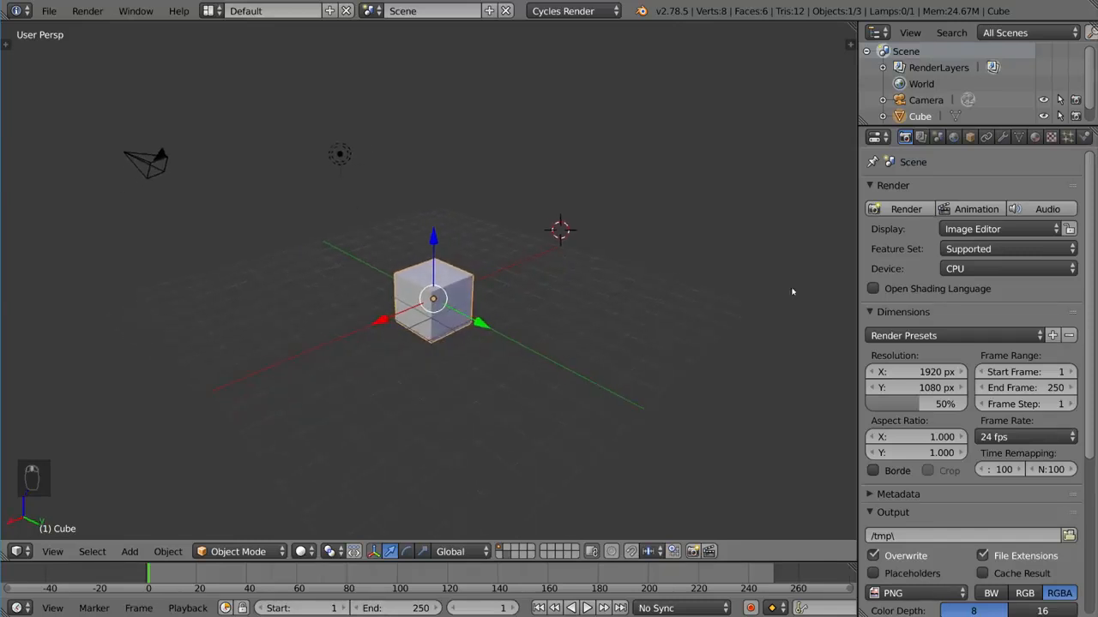
click(1003, 136)
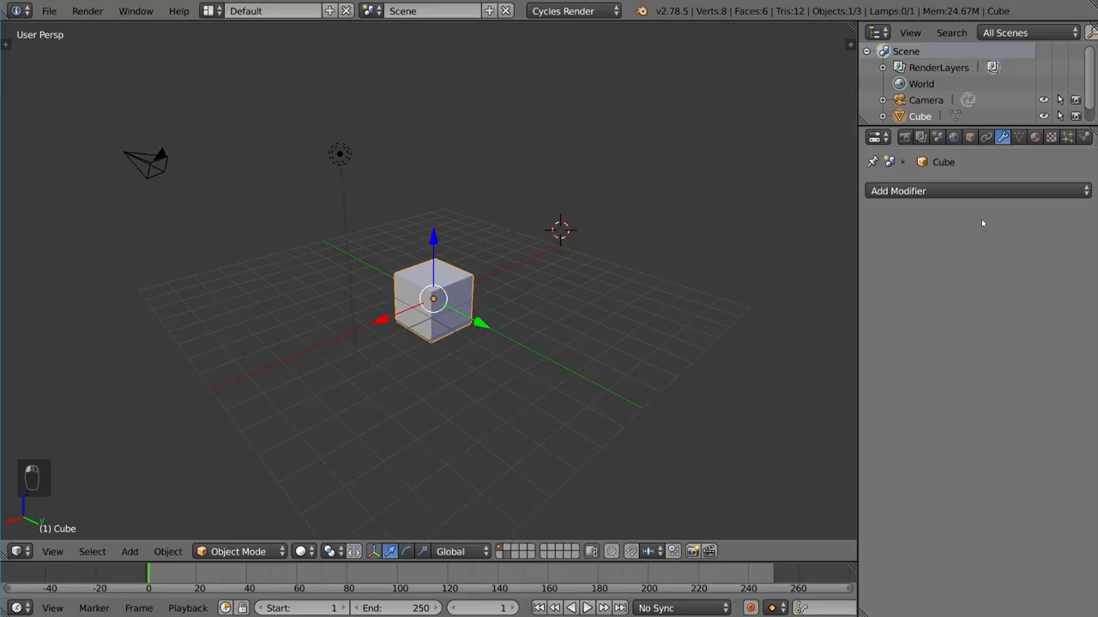
click(977, 191)
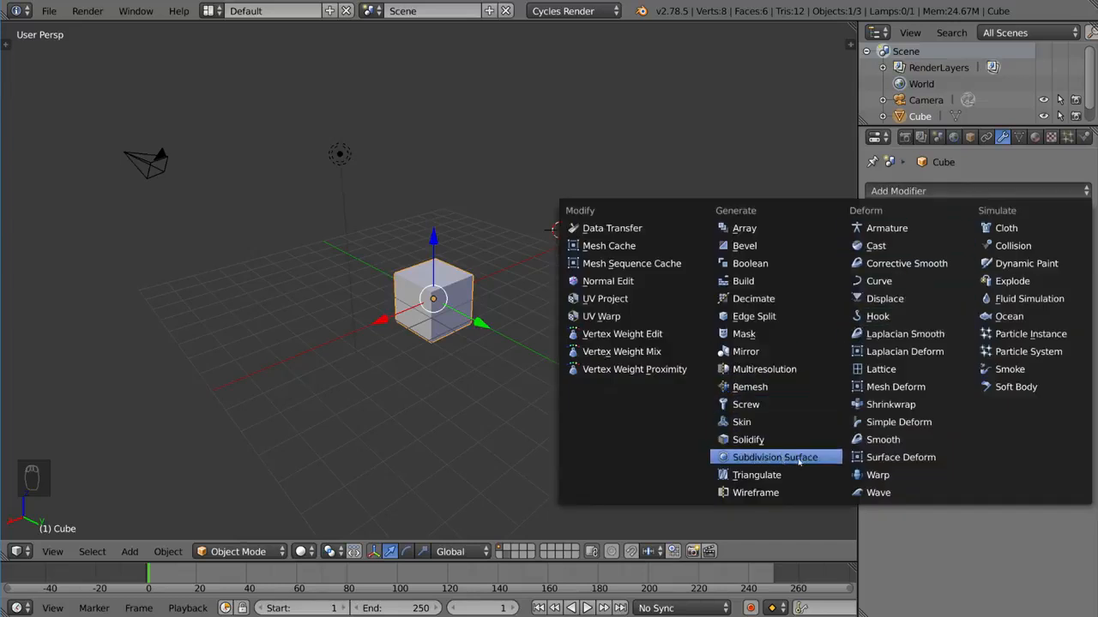
Step: Add a Subdivision Surface modifier and set viewport level 2, render level 1
click(774, 457)
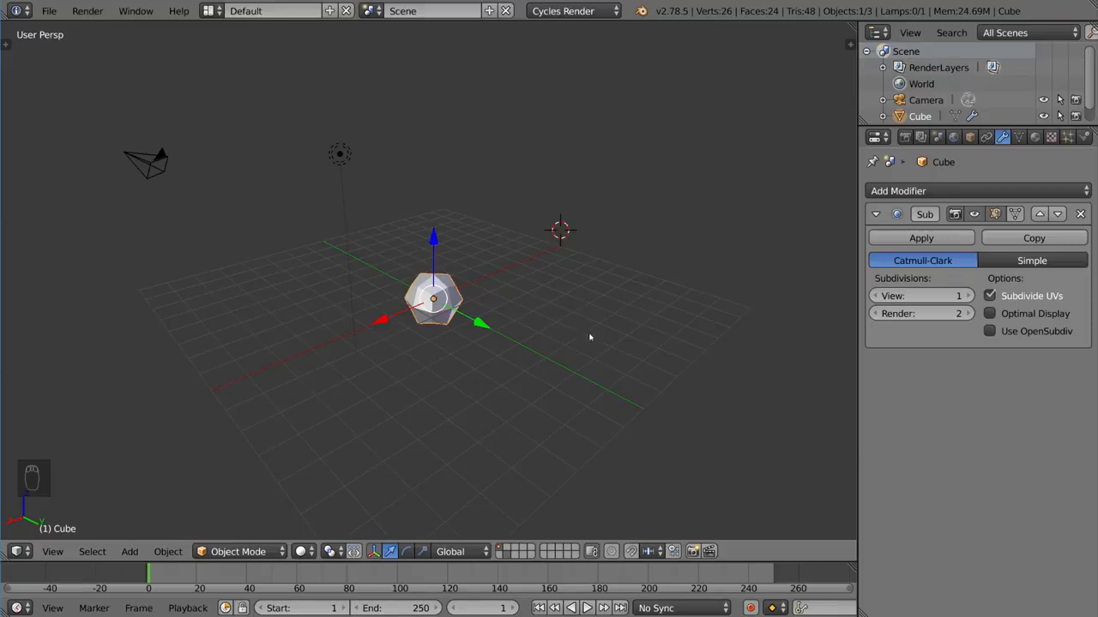
mouse_move(797, 343)
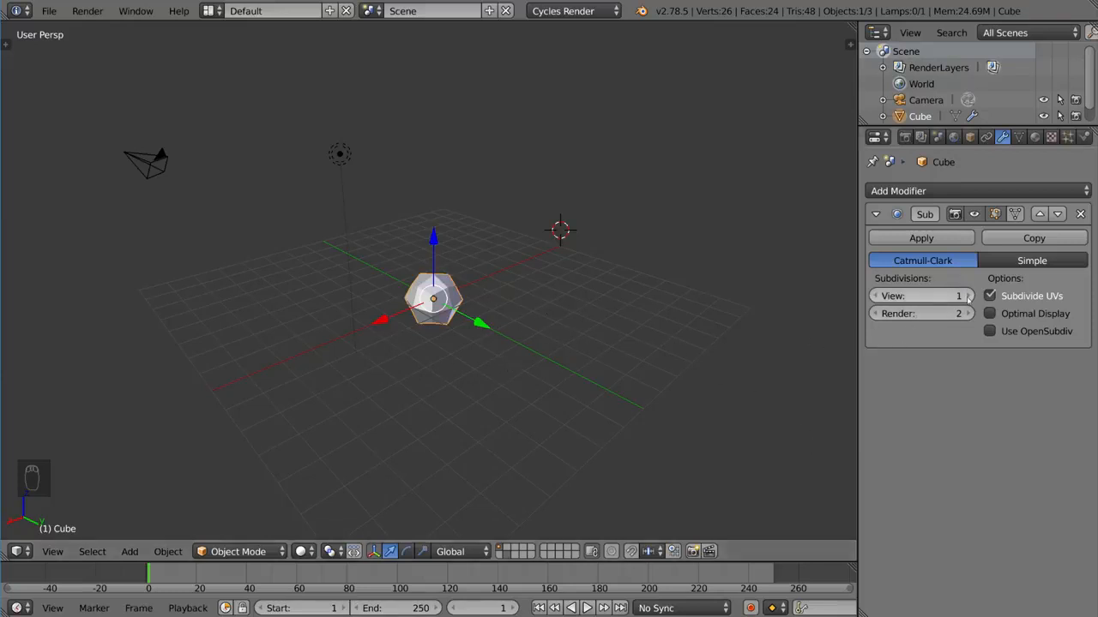
click(967, 295)
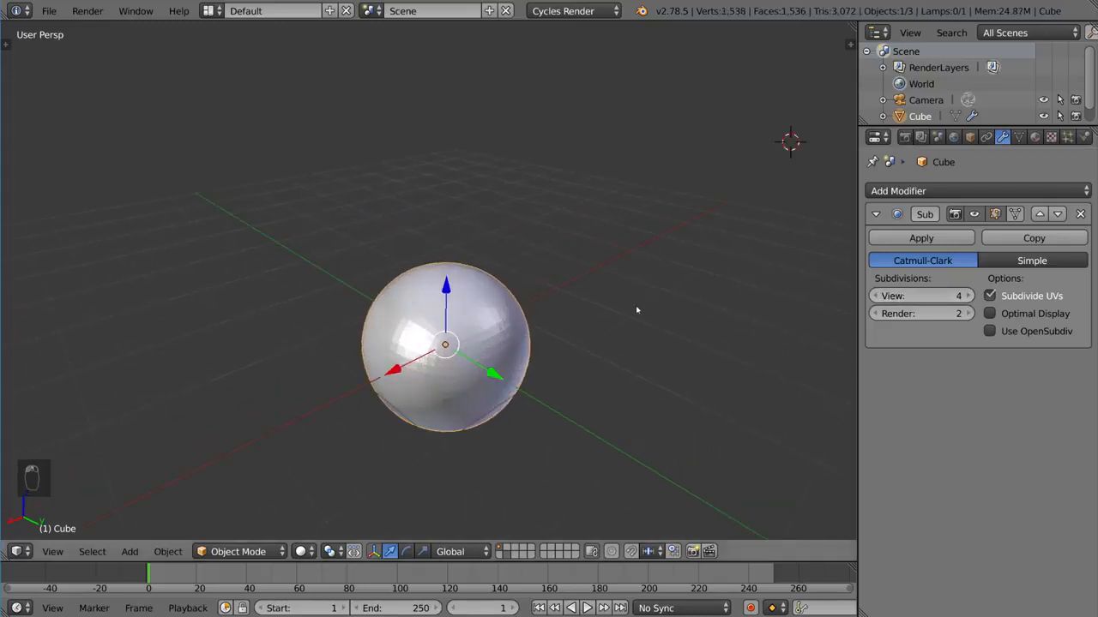
key(z)
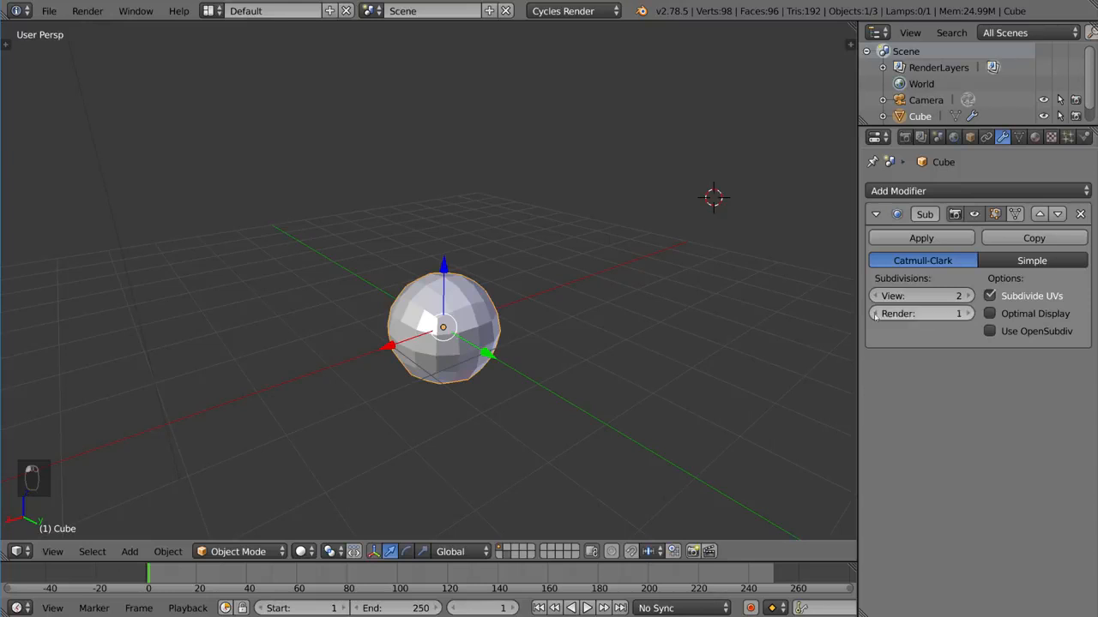
Step: Adjust the subdivision levels in the Subsurf modifier panel
click(922, 313)
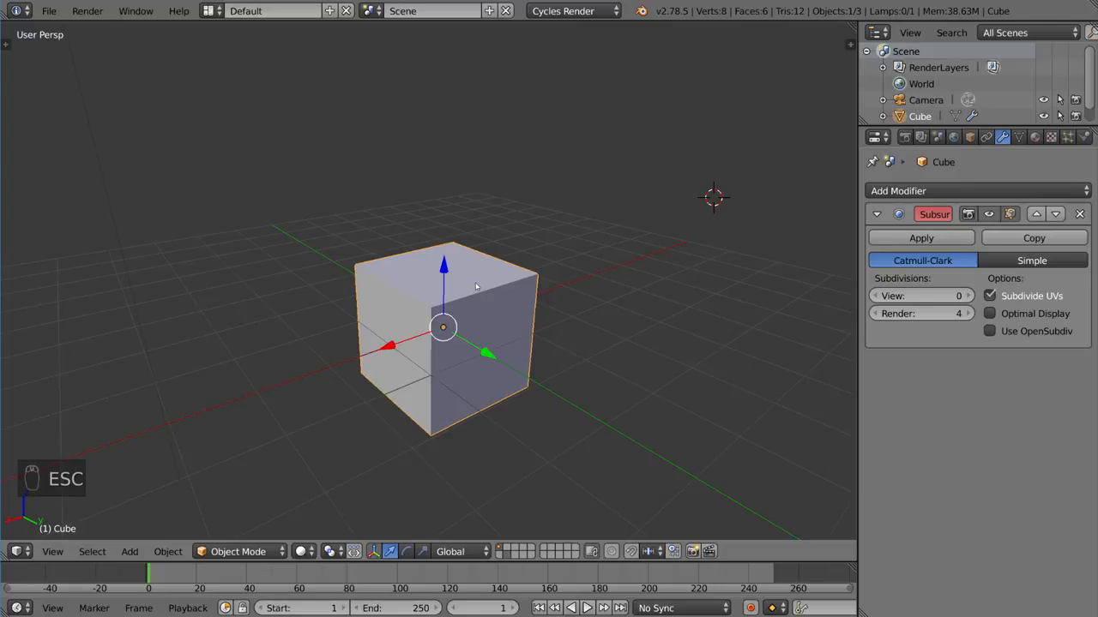
mouse_move(648, 373)
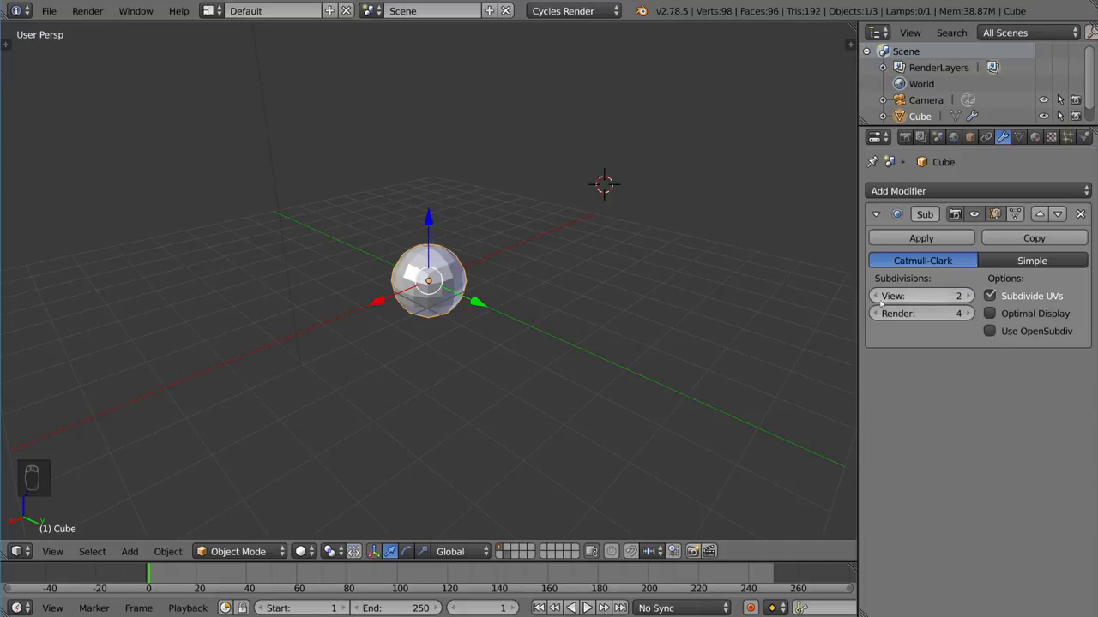
Step: Delete the Subdivision Surface modifier from the cube
click(1080, 213)
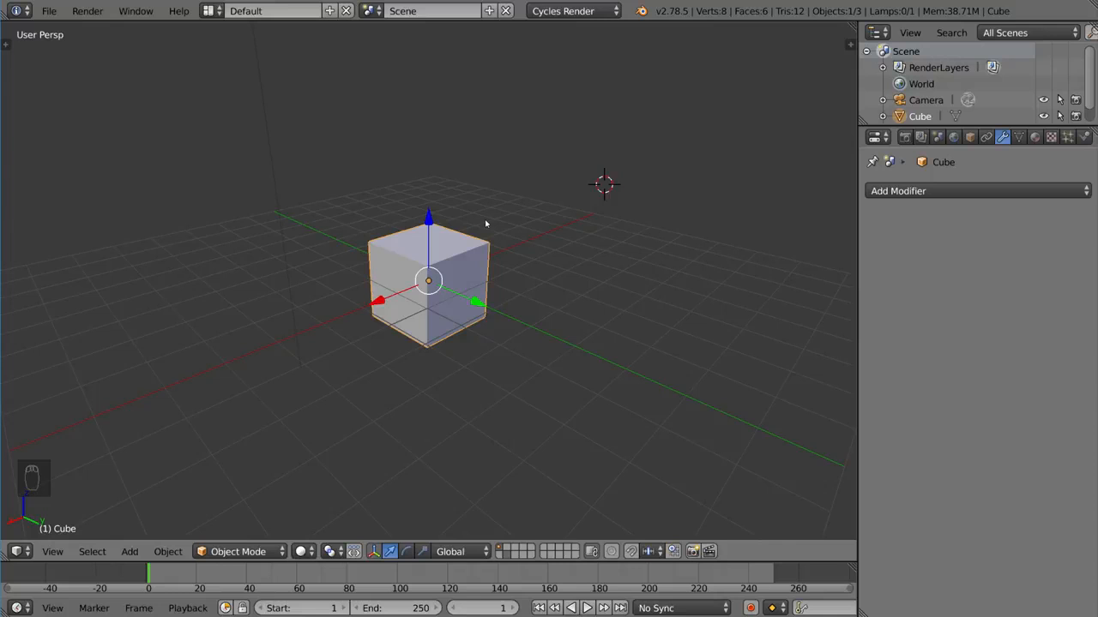
mouse_move(535, 249)
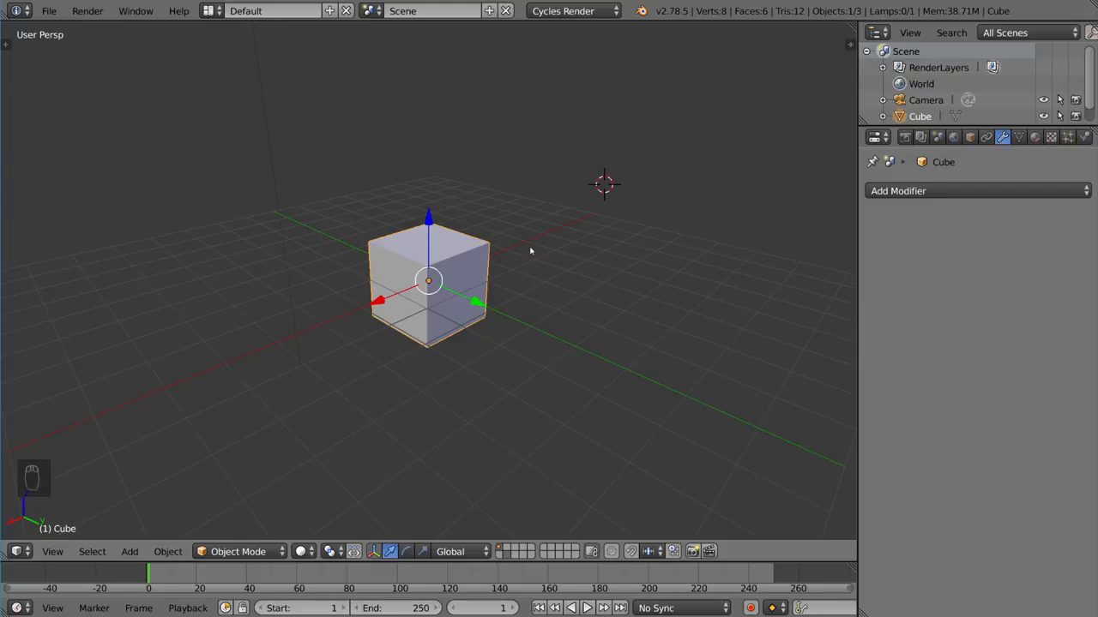
Step: Re-add subdivision with Ctrl+1 and raise it to level 2 with Ctrl+2
key(ctrl+1)
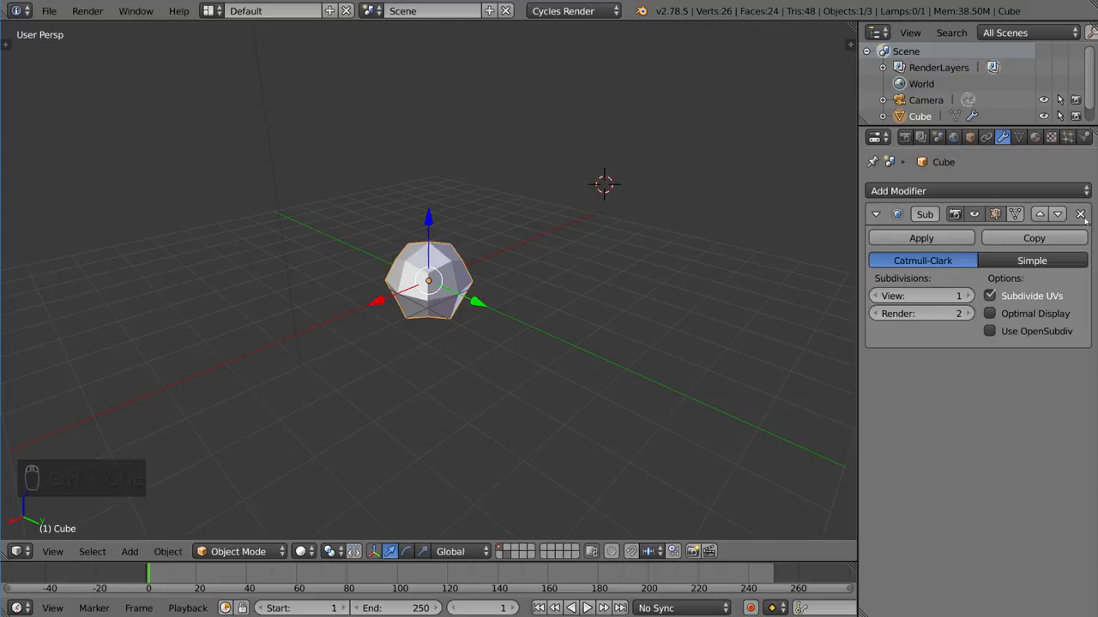
key(ctrl+2)
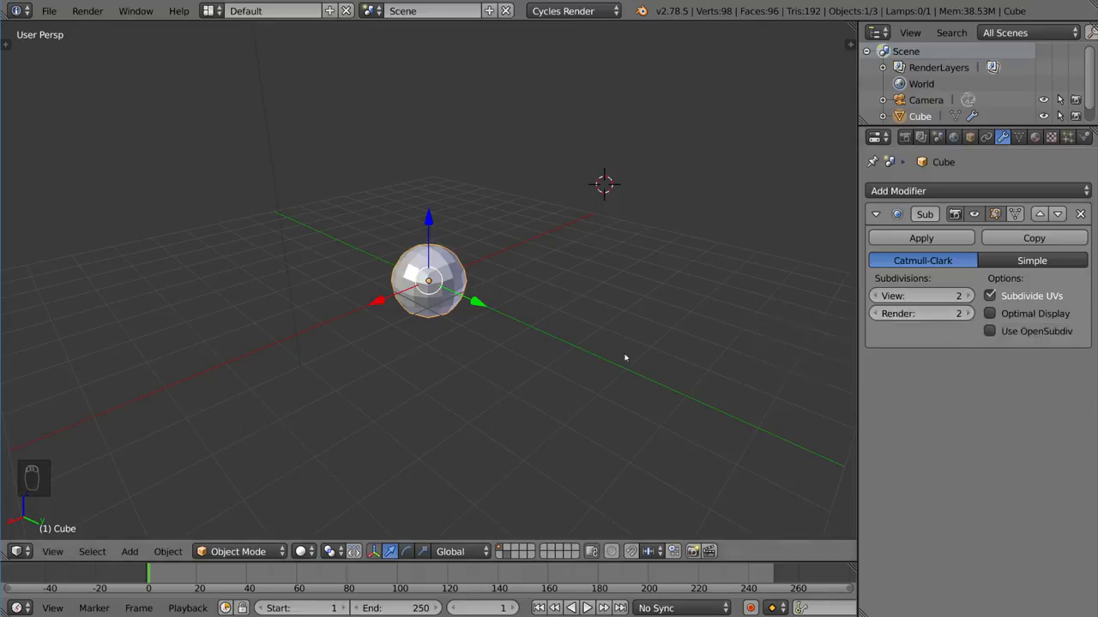
mouse_move(622, 354)
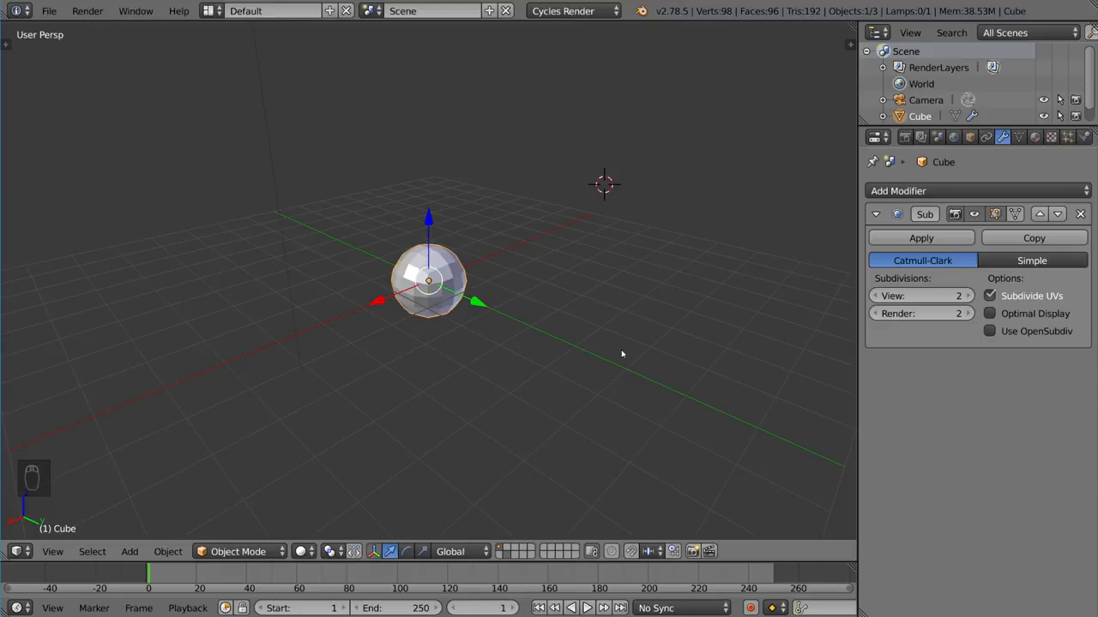
mouse_move(864, 274)
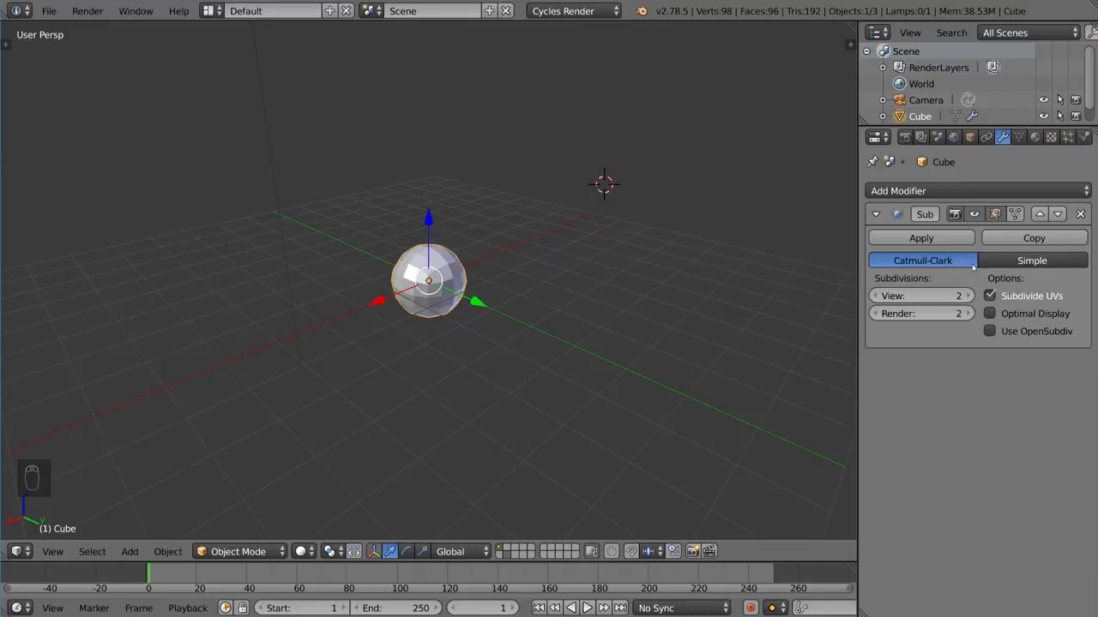
click(1032, 261)
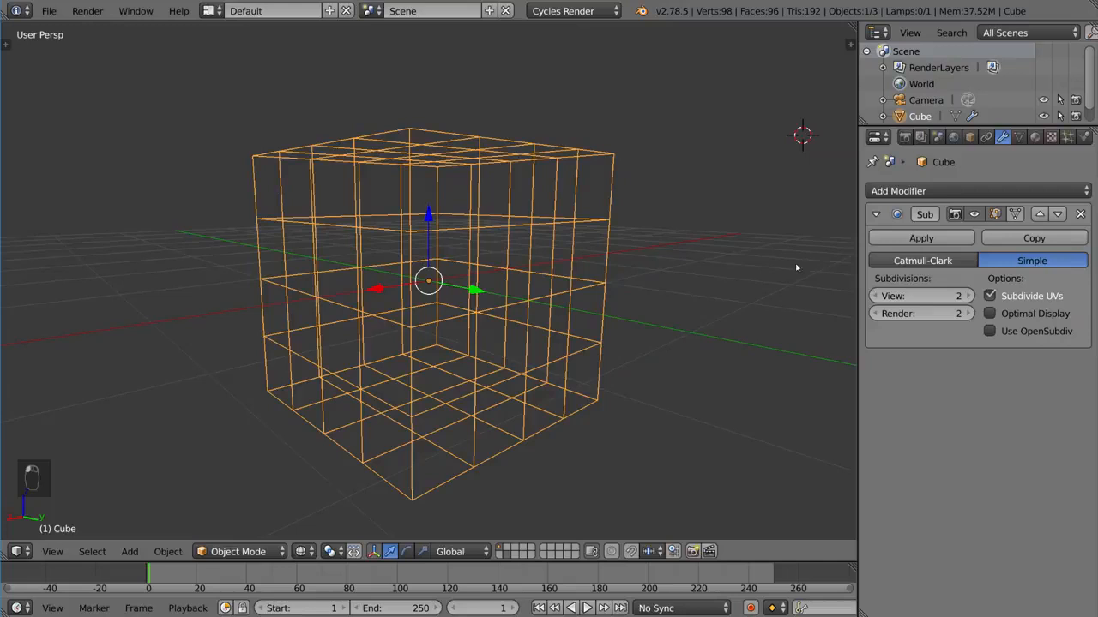
click(922, 260)
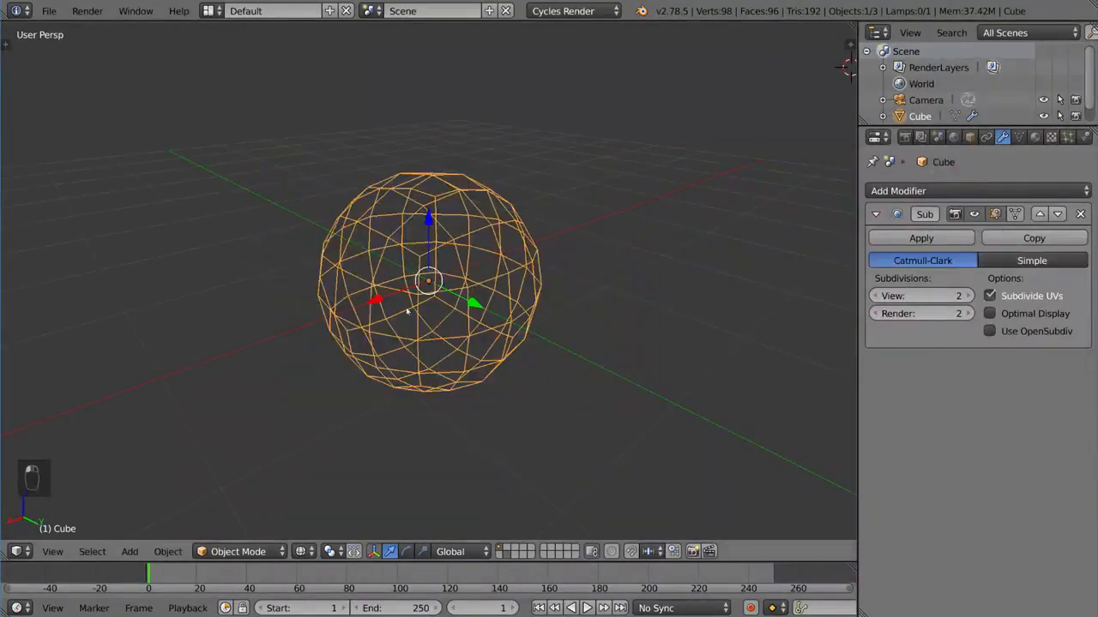
key(z)
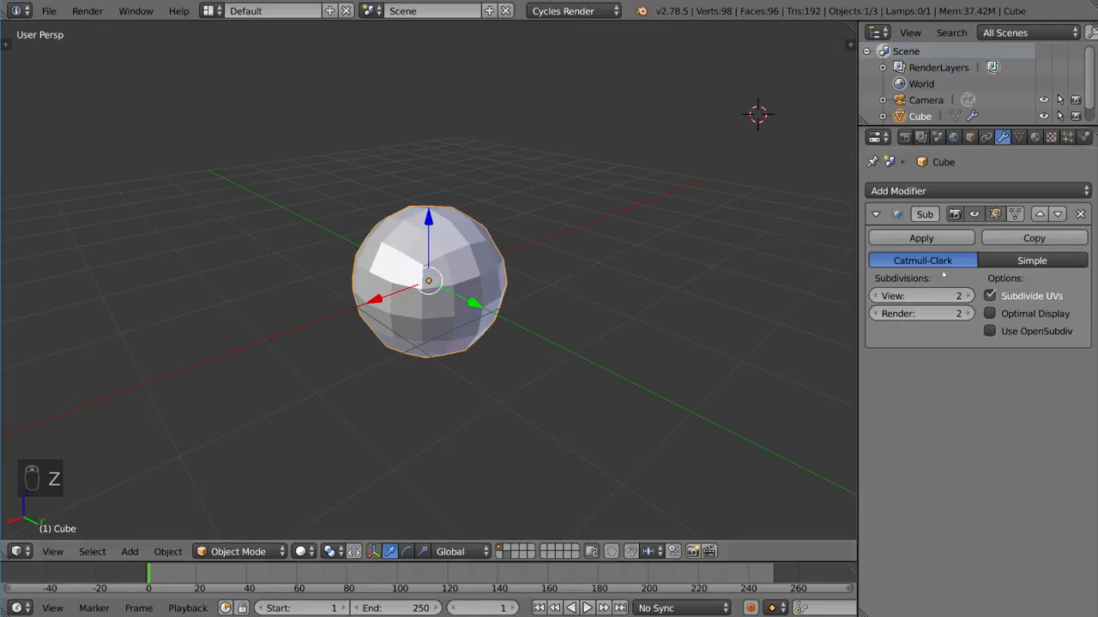